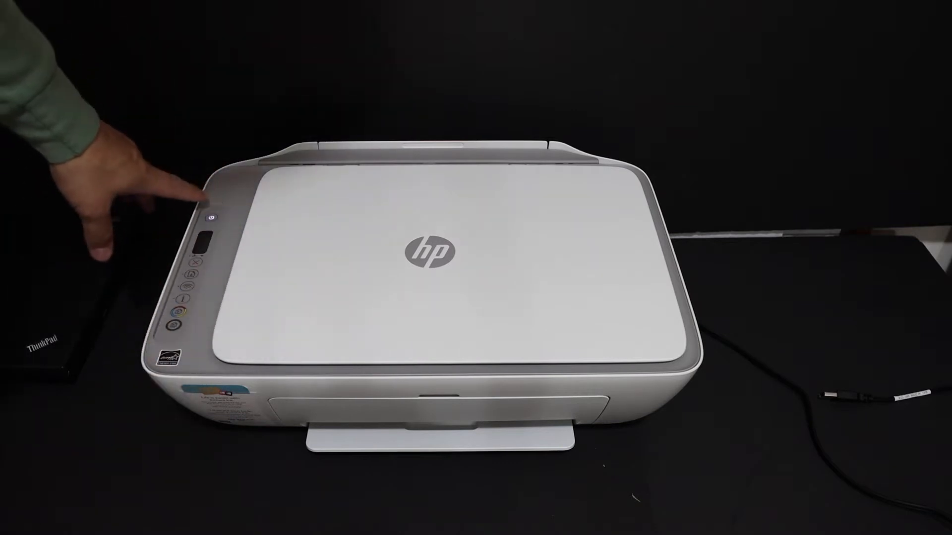
{"action": "left_click", "coordinate": [213, 218]}
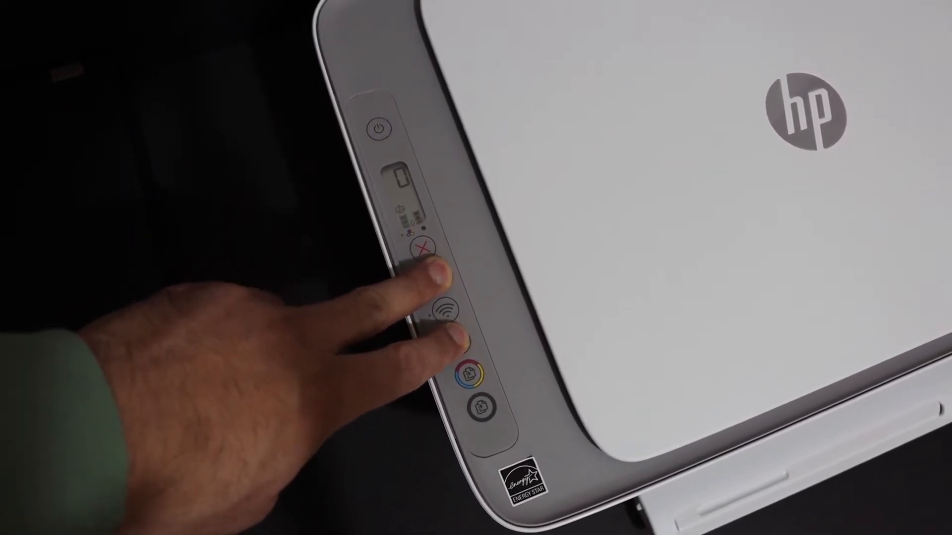
{"action": "left_click", "coordinate": [378, 129]}
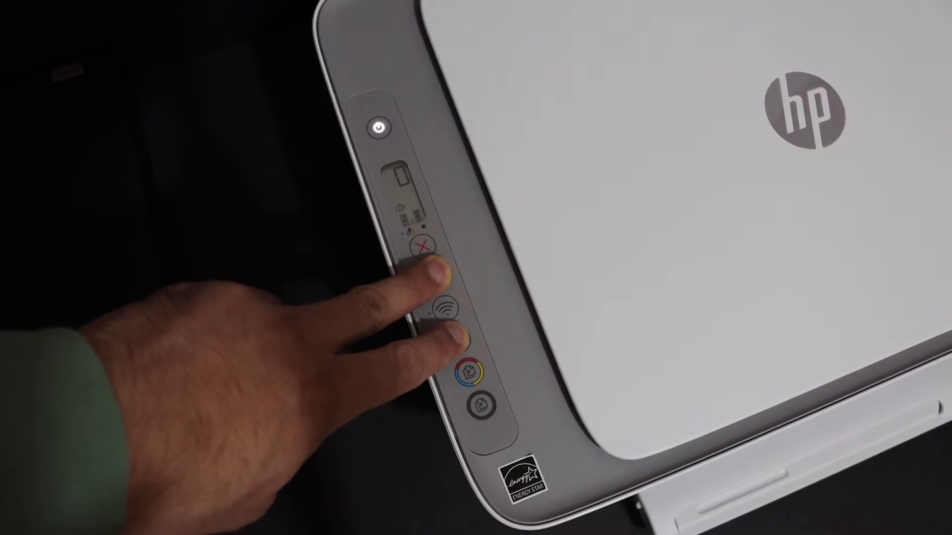